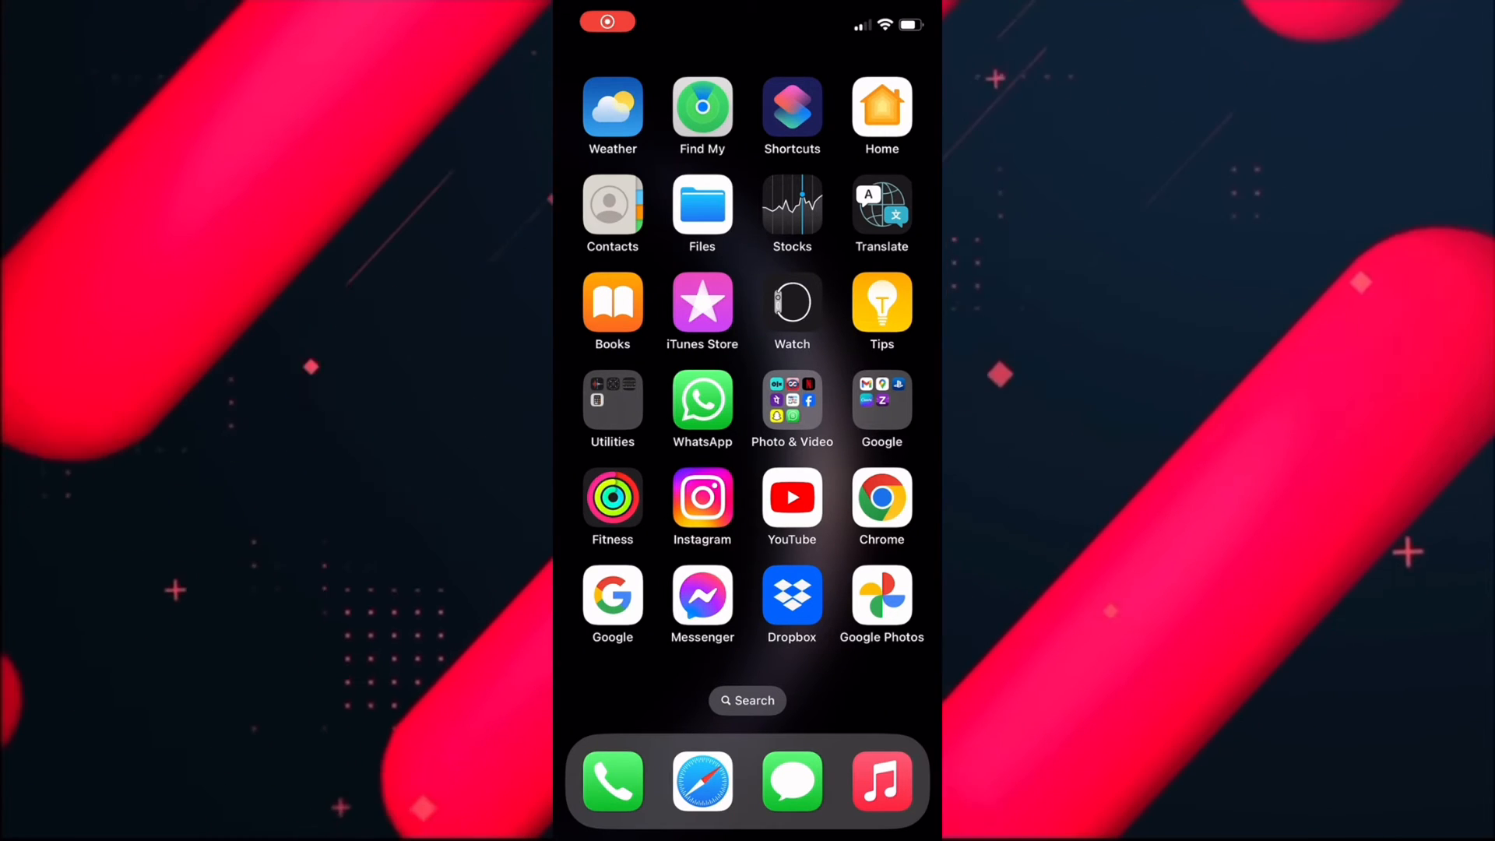
# Launch YouTube and reach the Help and feedback page from the You tab
pyautogui.click(791, 498)
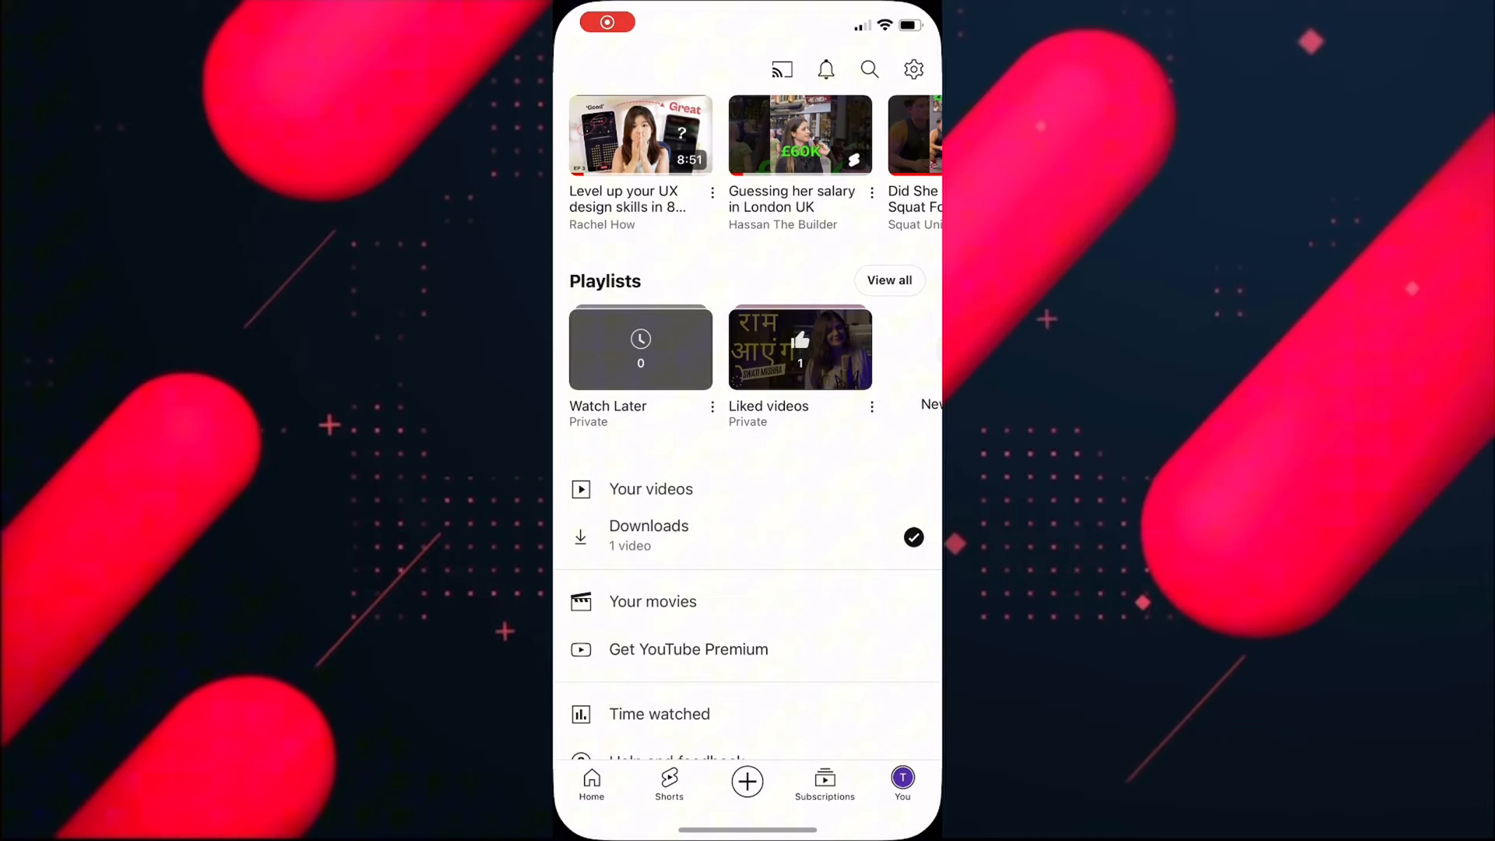
pyautogui.scroll(3)
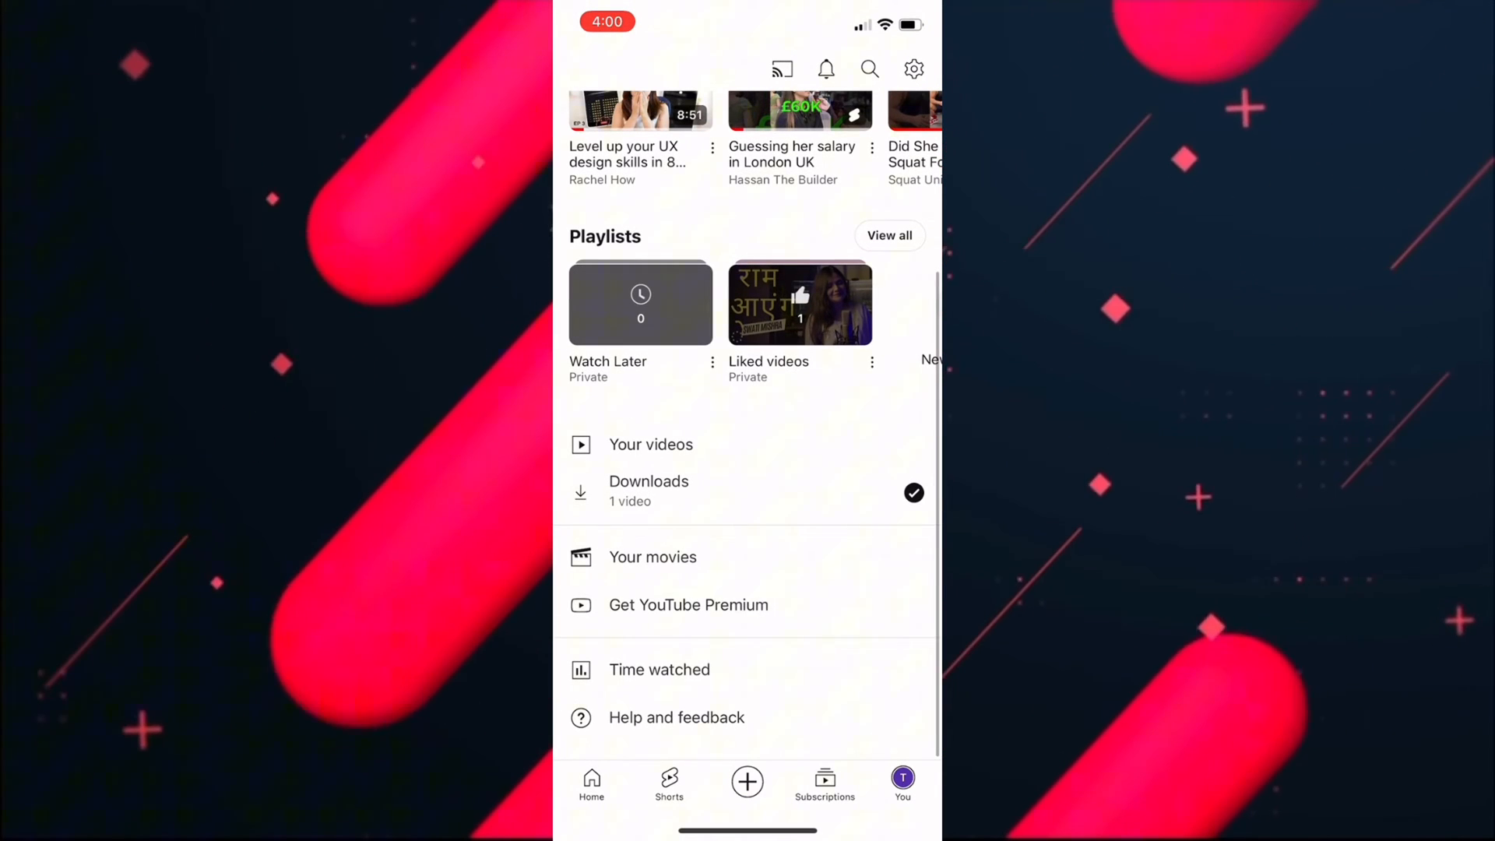
pyautogui.click(676, 716)
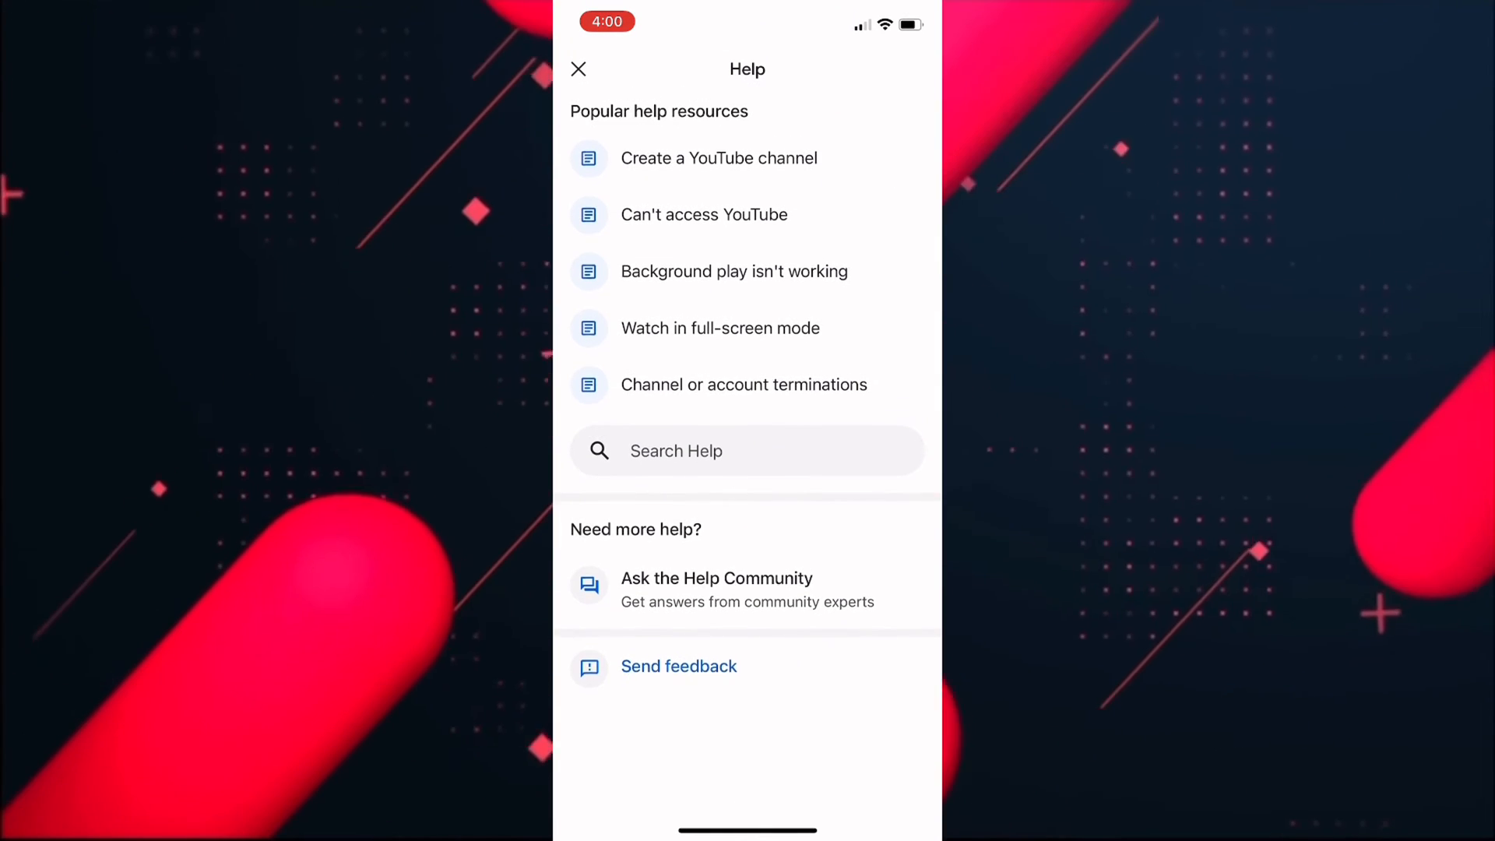
# Bring up the Send Feedback form with an empty message field ready for typing
pyautogui.click(677, 665)
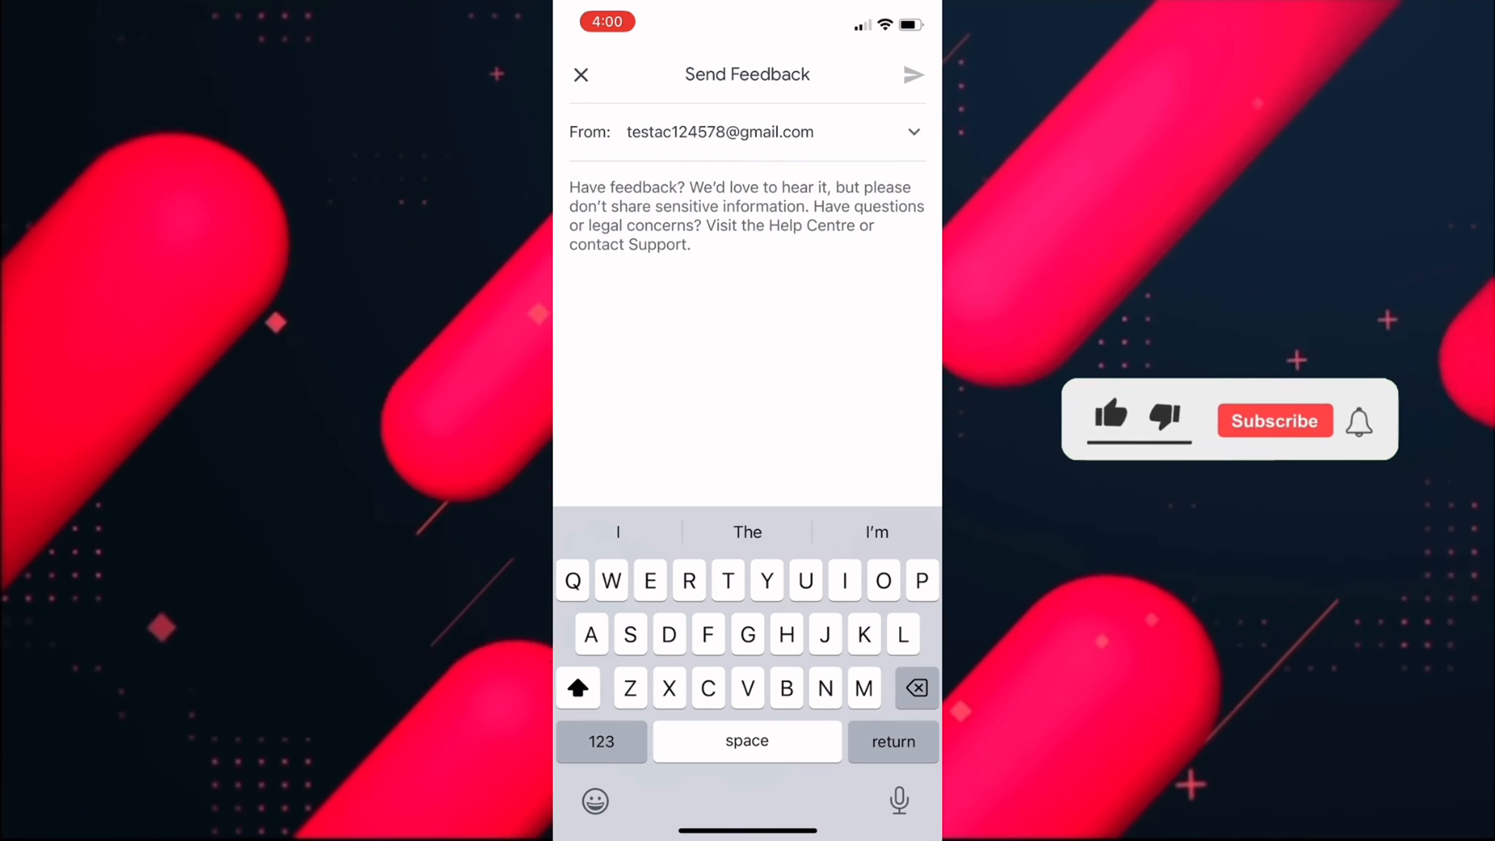
pyautogui.click(1110, 414)
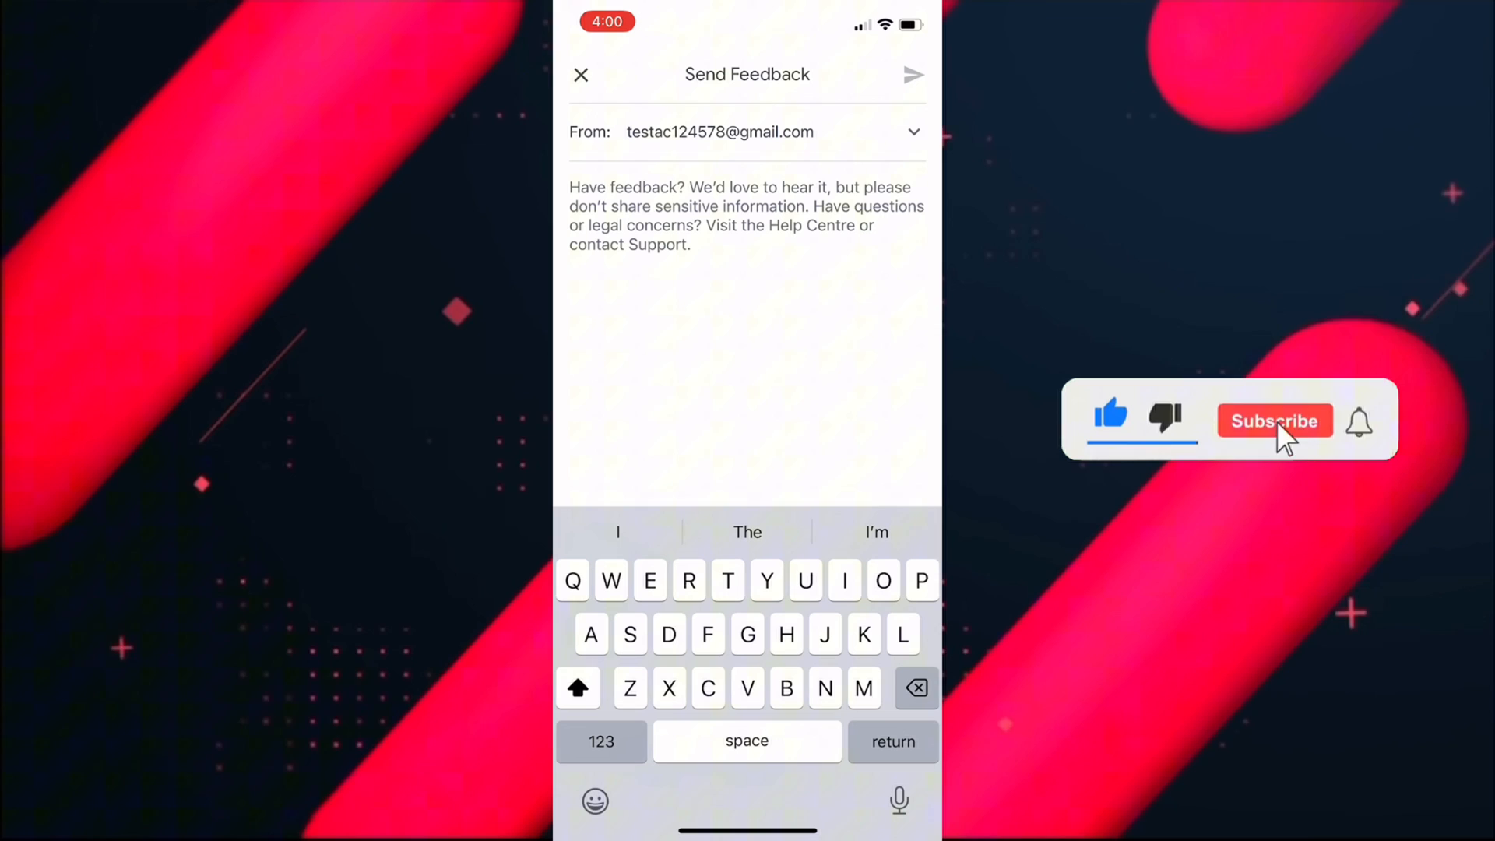
pyautogui.click(1274, 422)
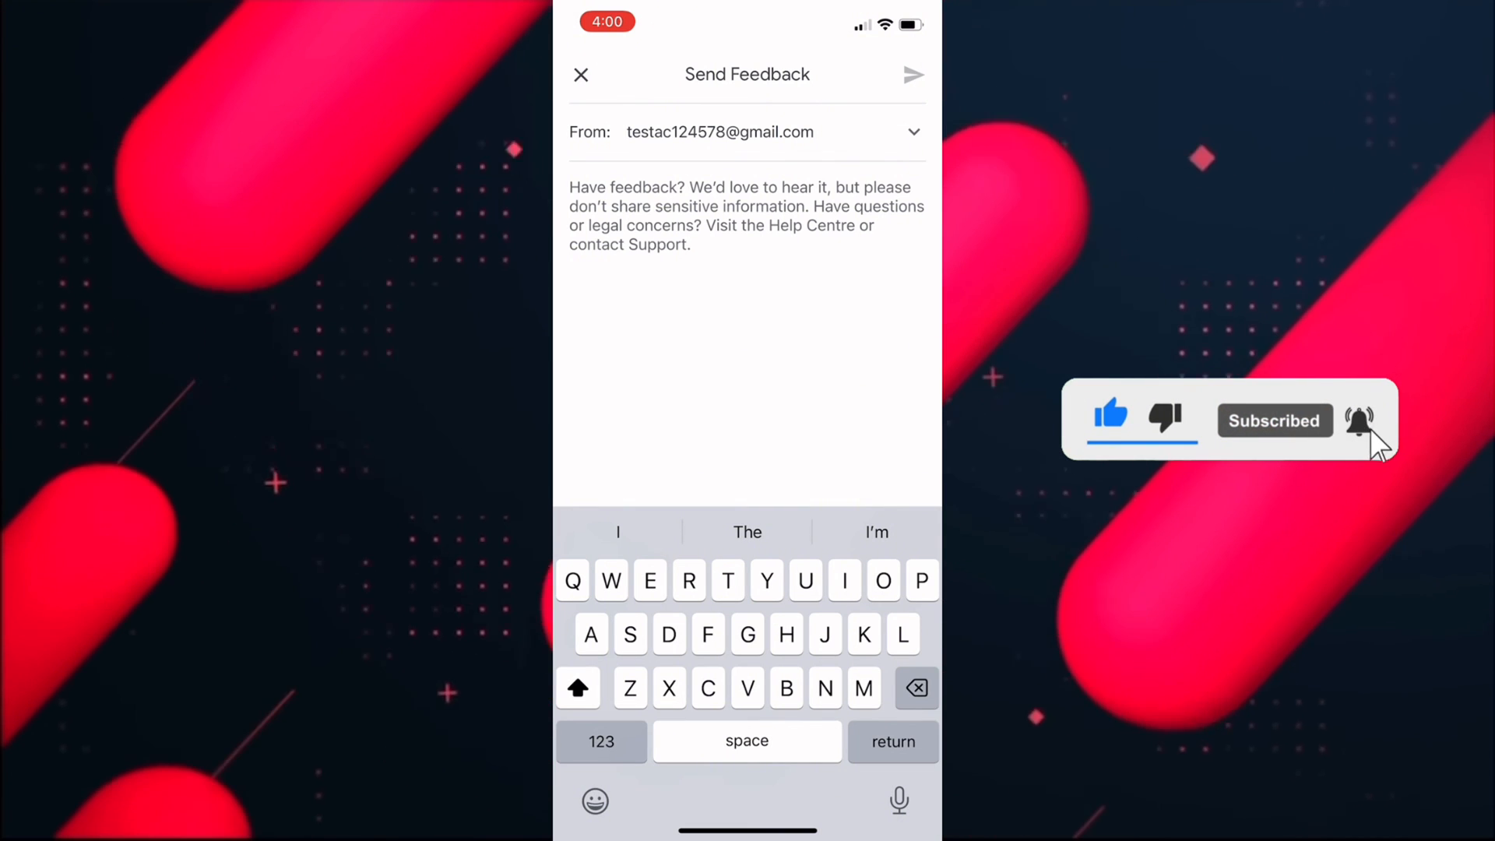